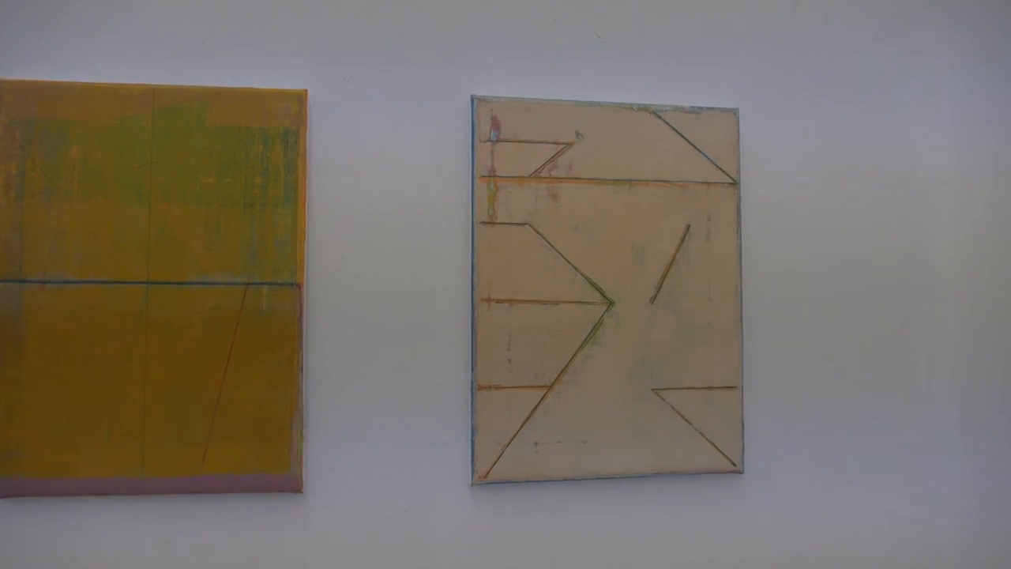
scroll(right, 3)
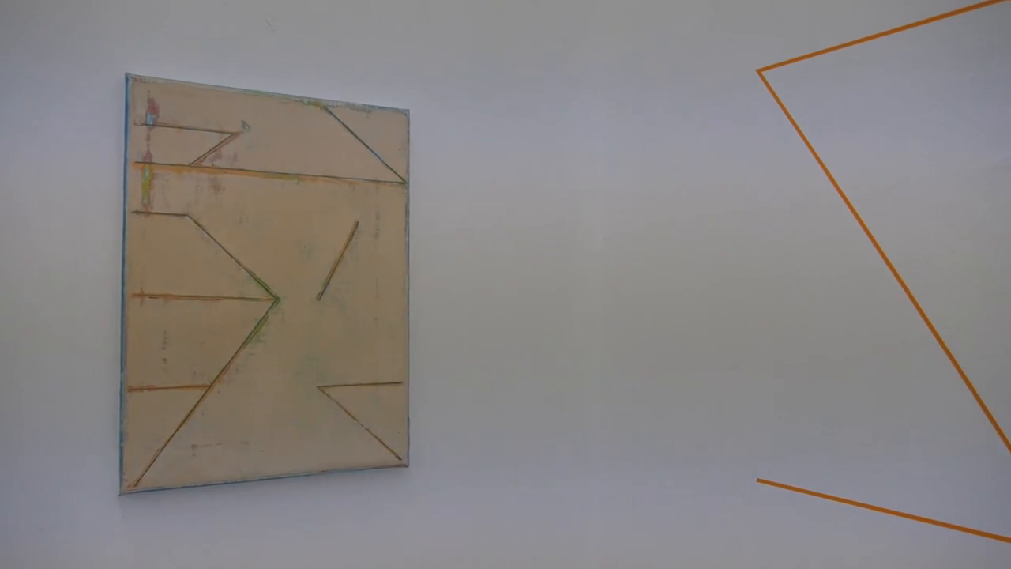
scroll(right, 3)
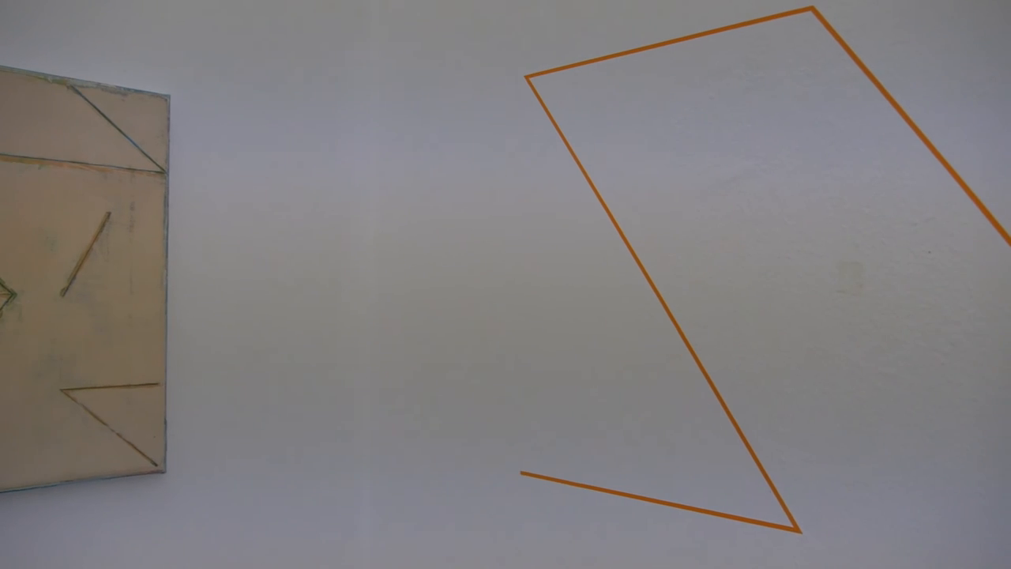